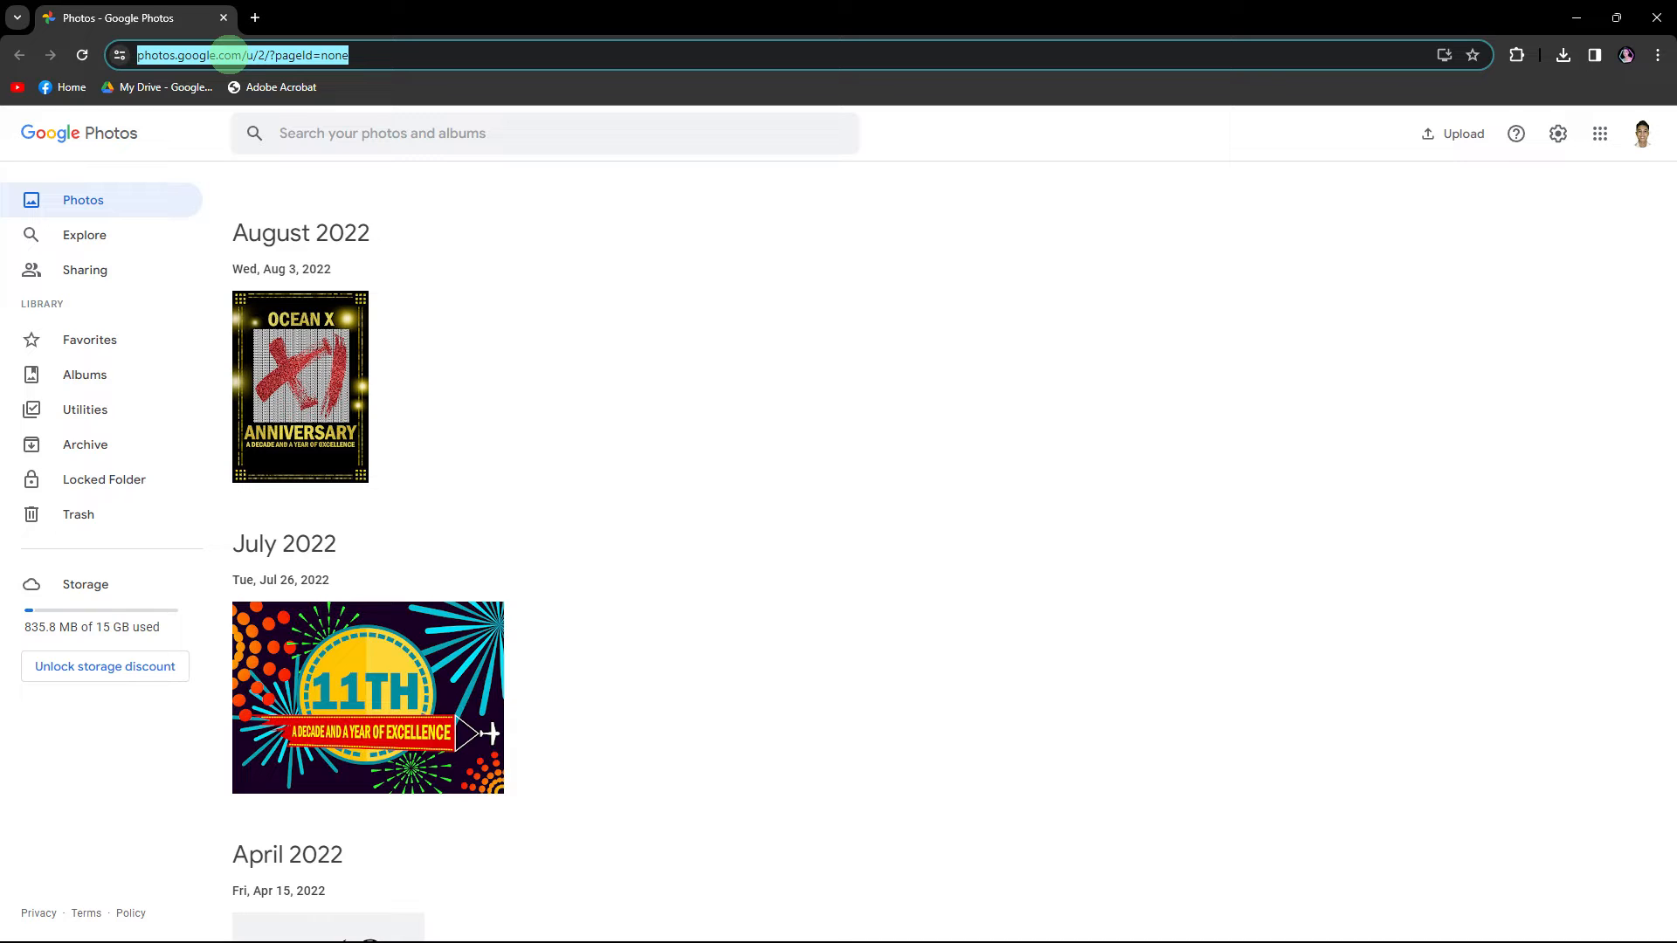
{"action": "mouse_move", "coordinate": [231, 43]}
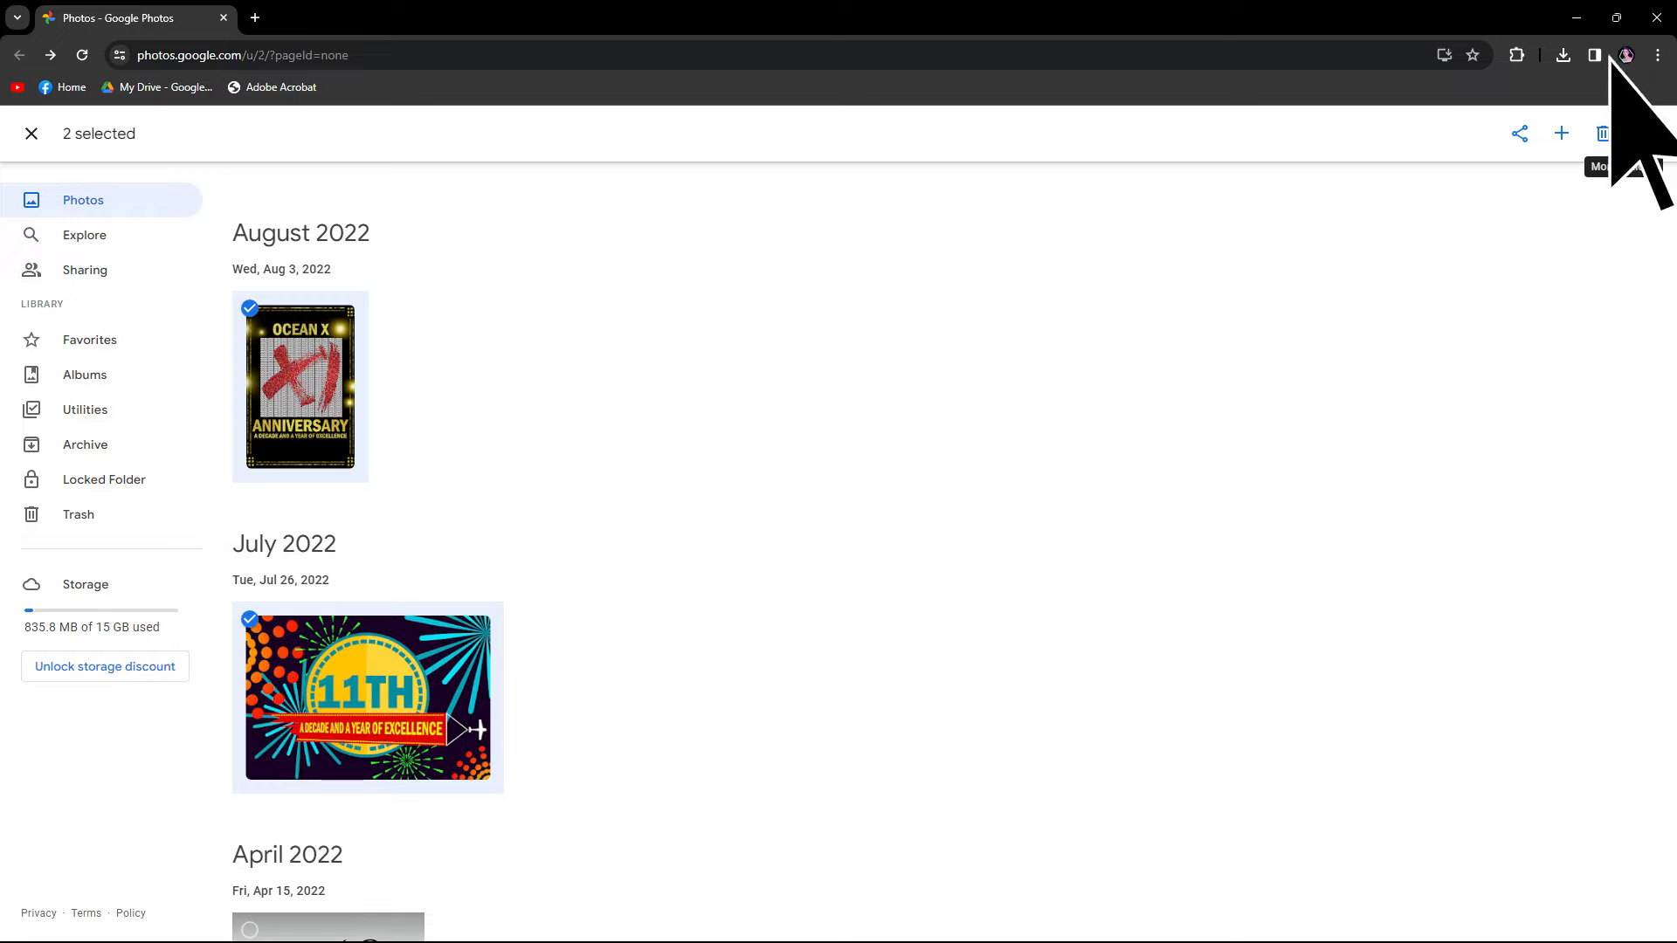
Step: Download the selected August and July 2022 anniversary photos via More options
{"action": "left_click", "coordinate": [1636, 132]}
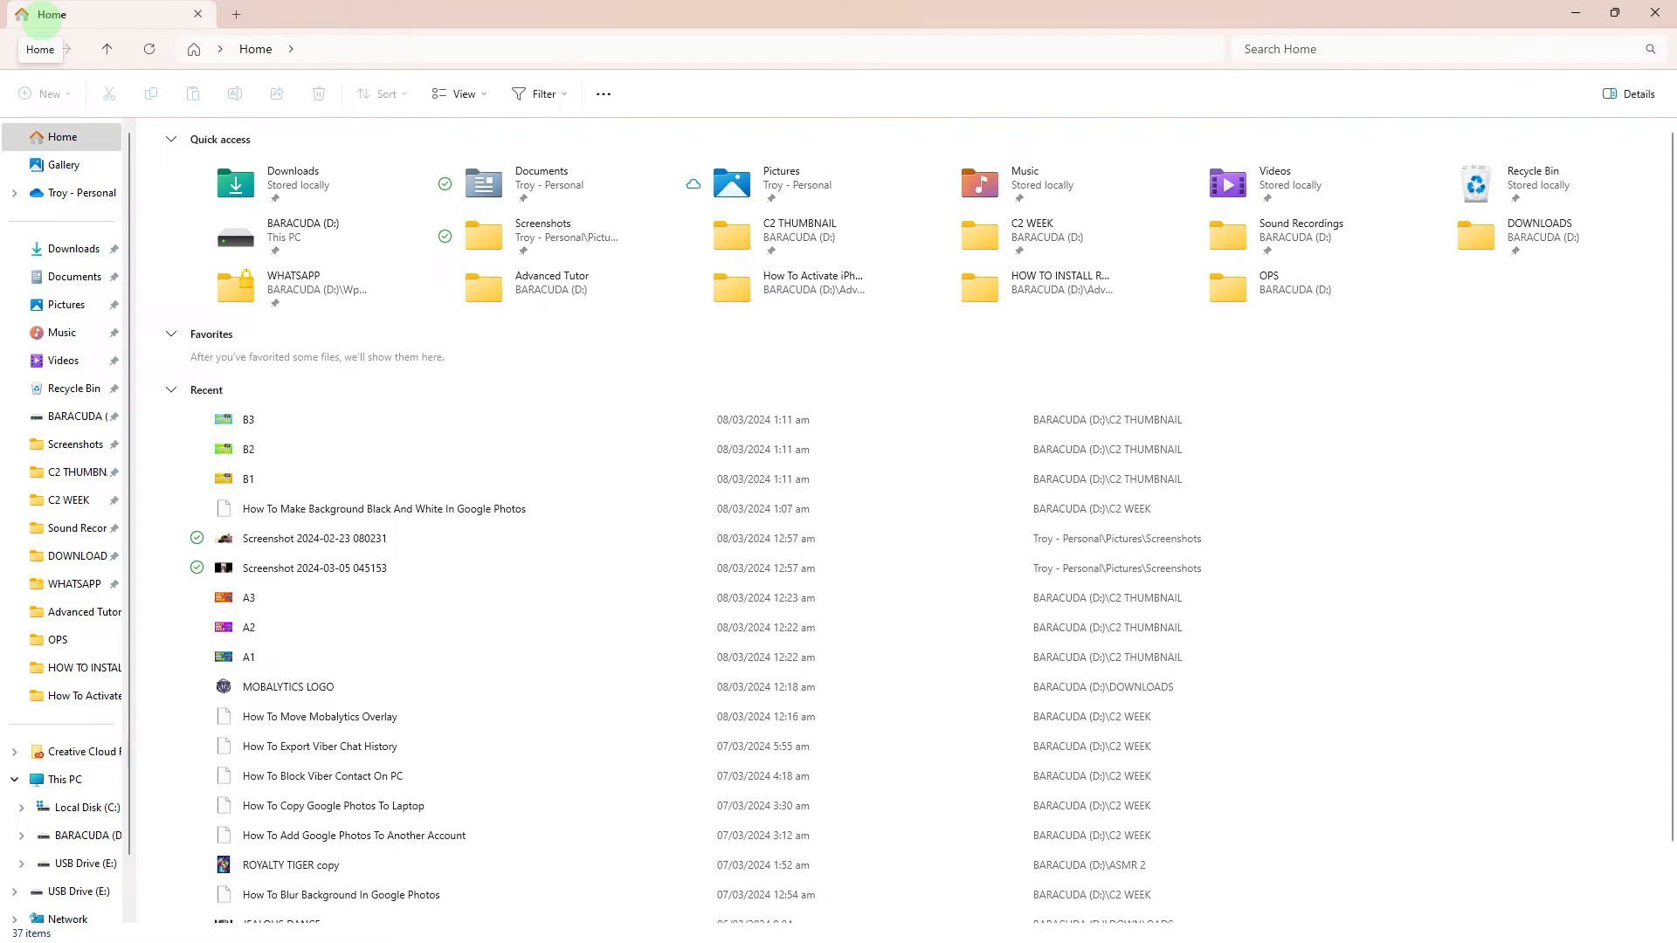
{"action": "mouse_move", "coordinate": [42, 21]}
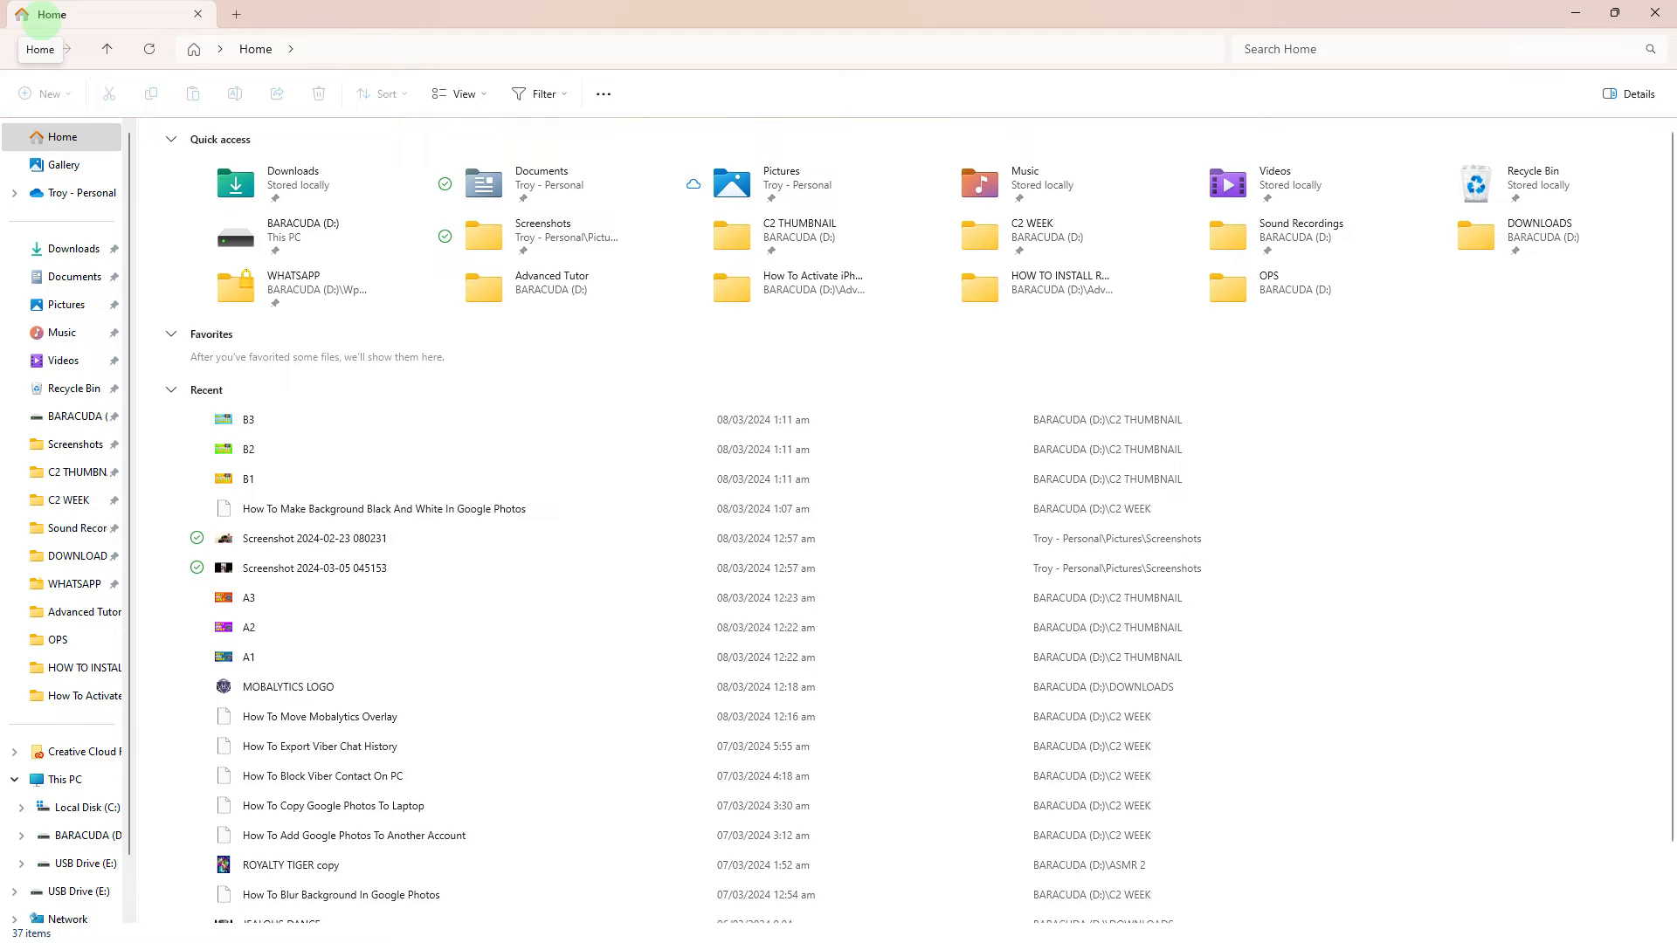
Step: Go to the Downloads folder from the File Explorer Home page
{"action": "left_click", "coordinate": [73, 249]}
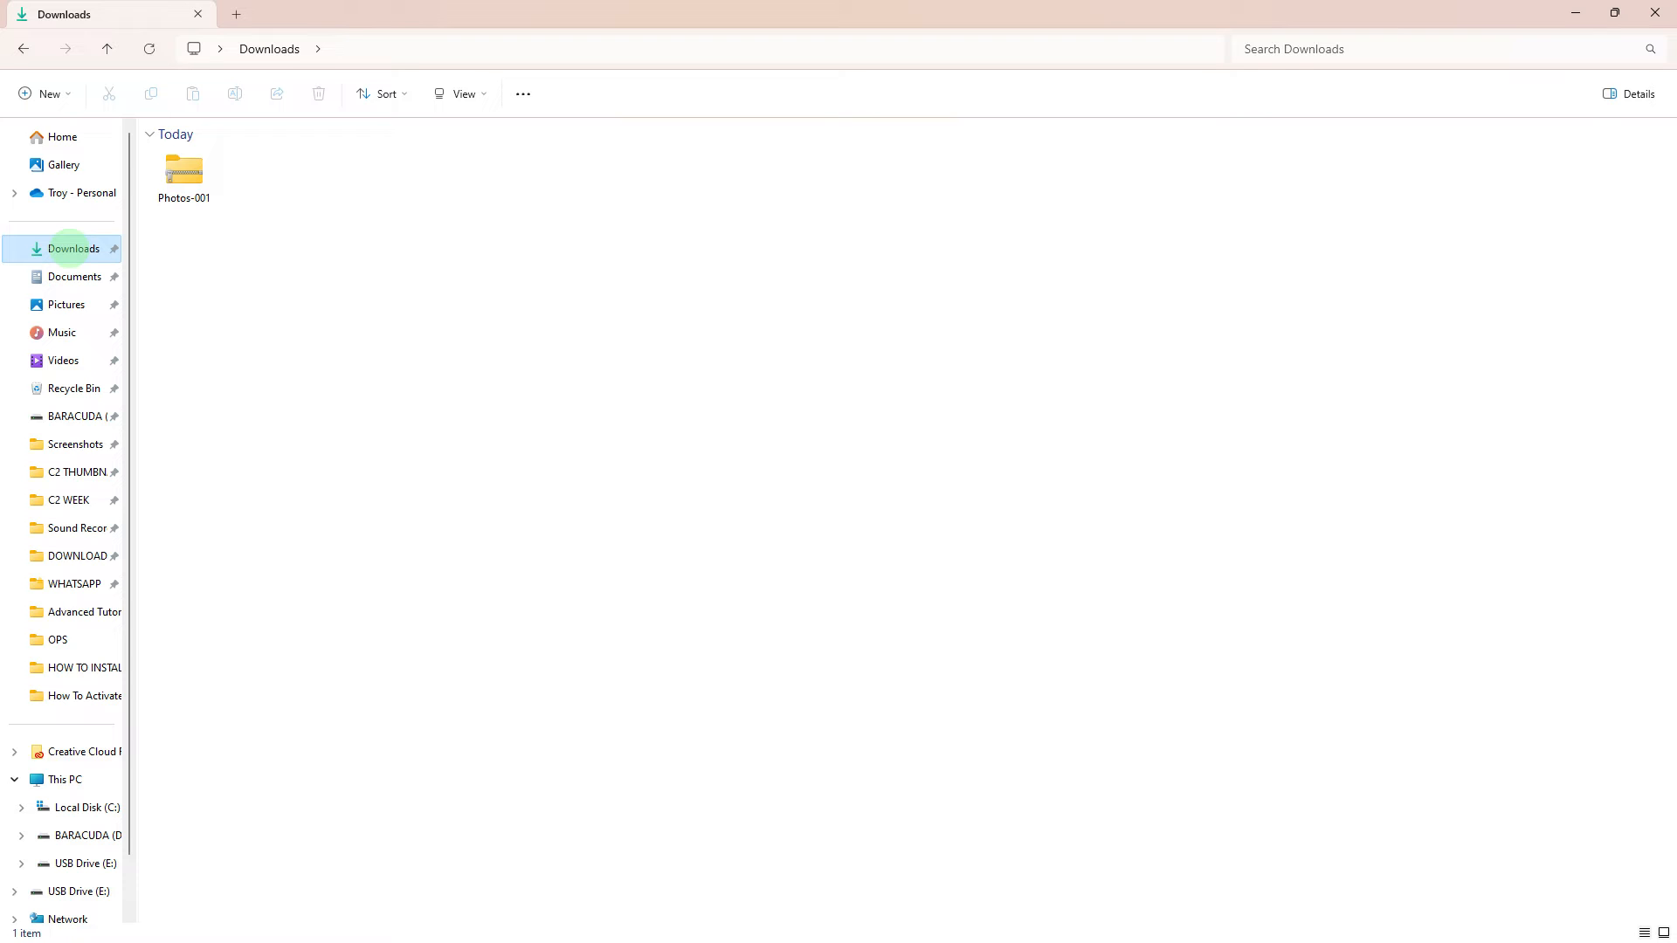
Step: Select the downloaded Photos-001 zip in Downloads
{"action": "left_click", "coordinate": [184, 175]}
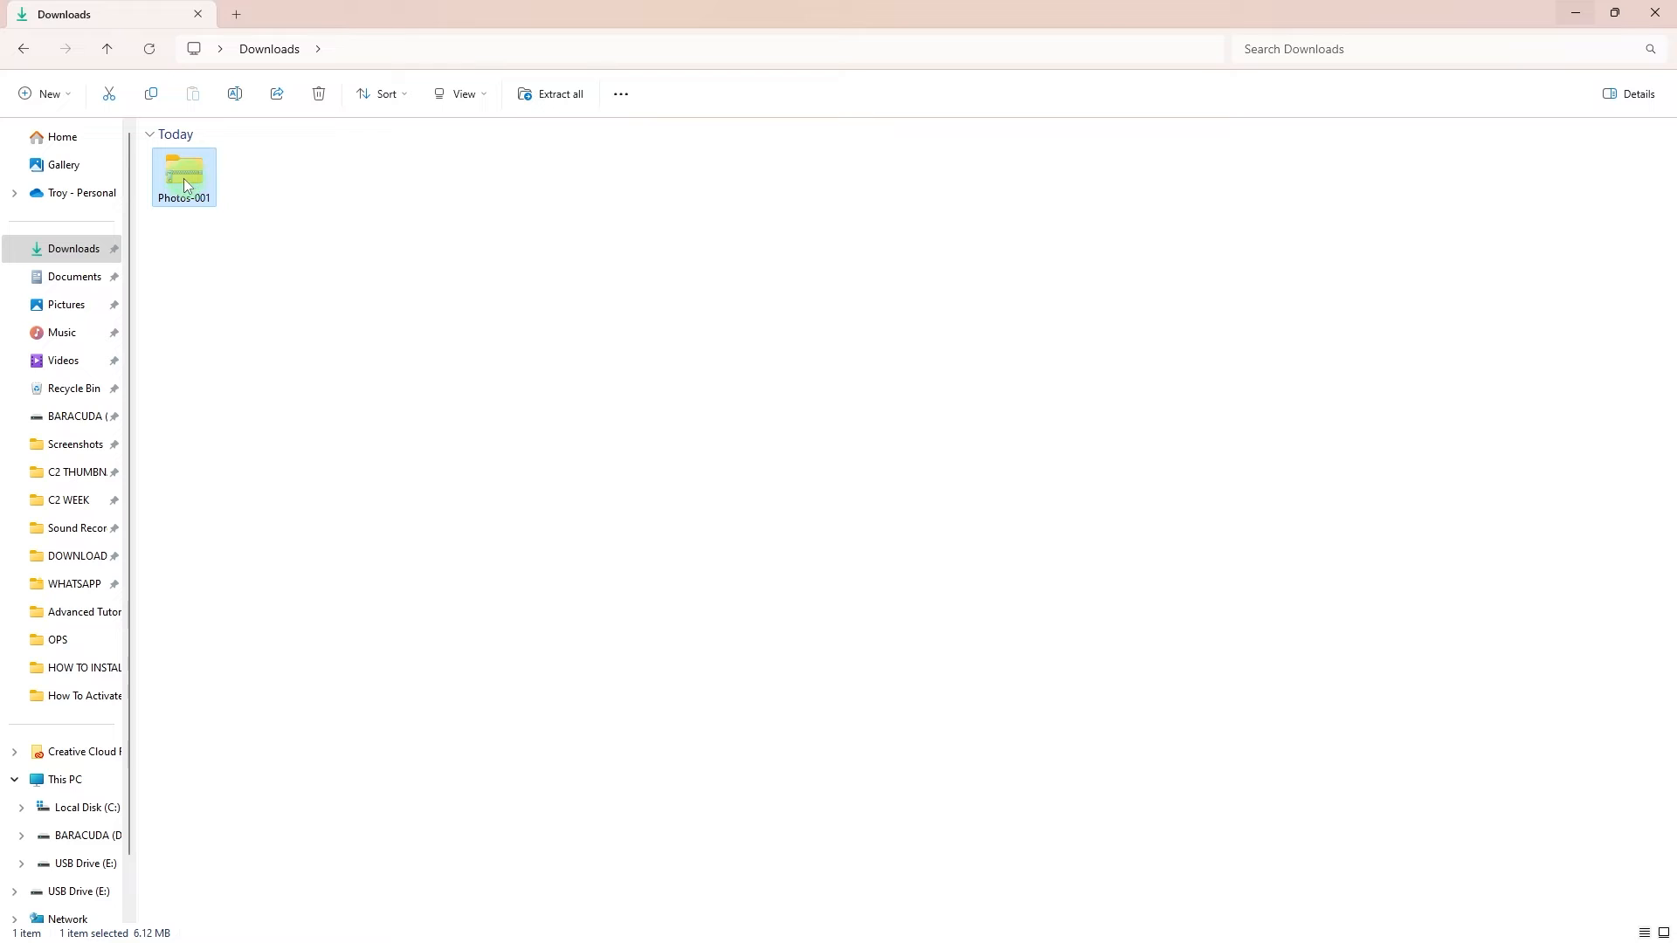
{"action": "mouse_move", "coordinate": [184, 184]}
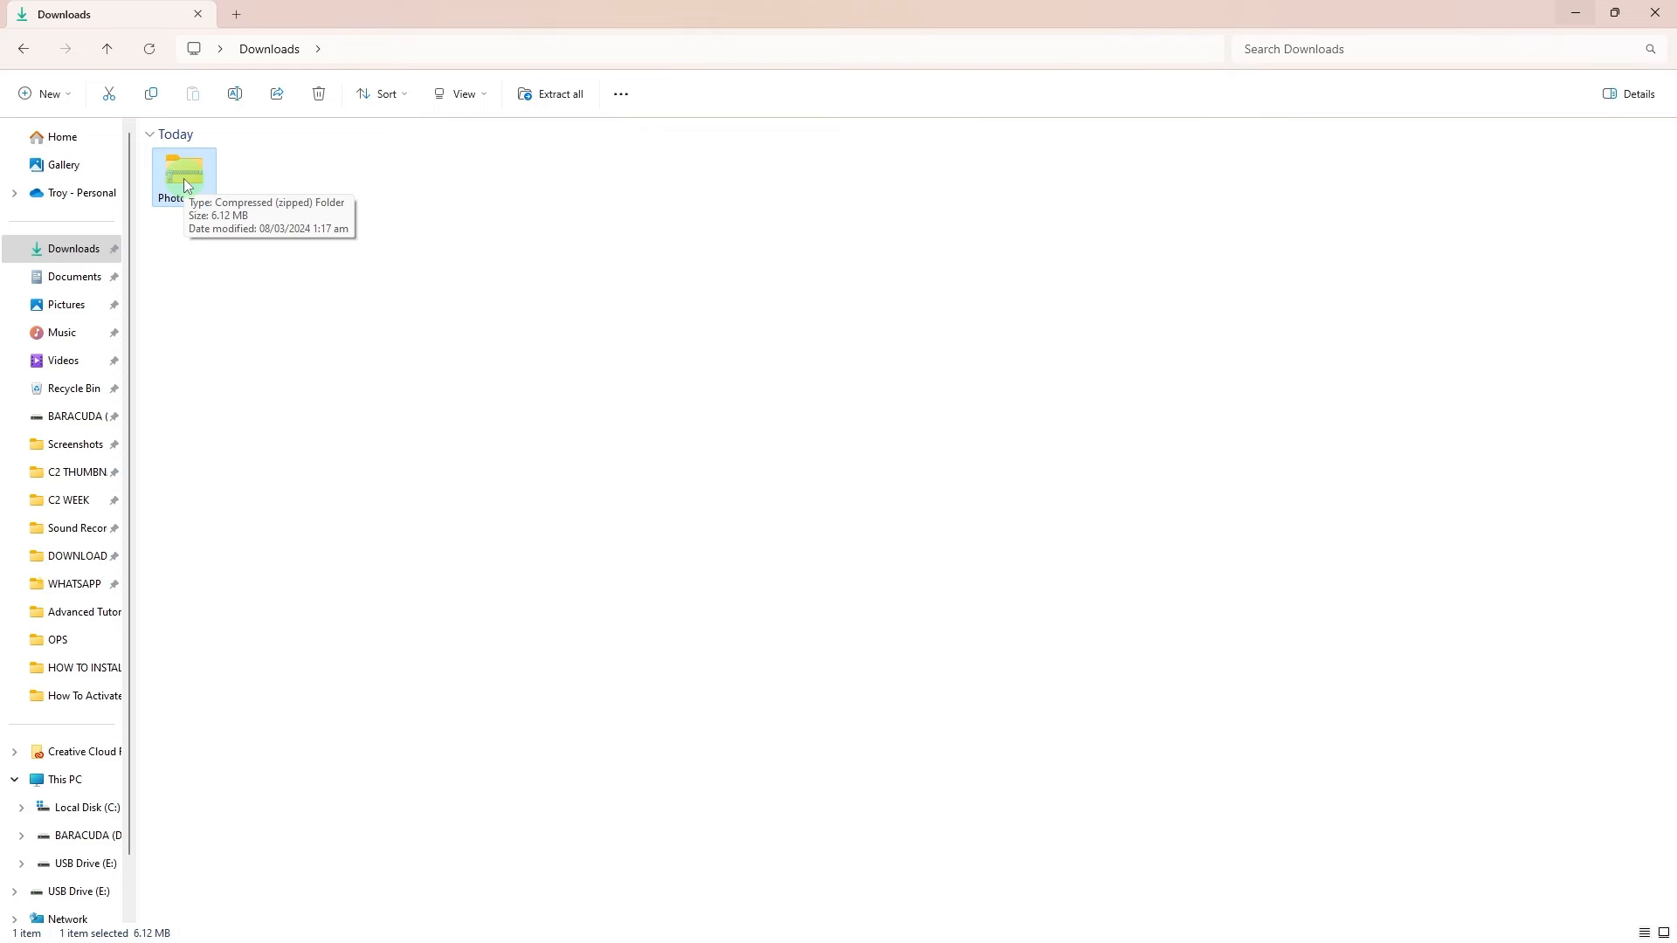
Step: Copy the Photos-001 zip using its context menu
{"action": "right_click", "coordinate": [185, 182]}
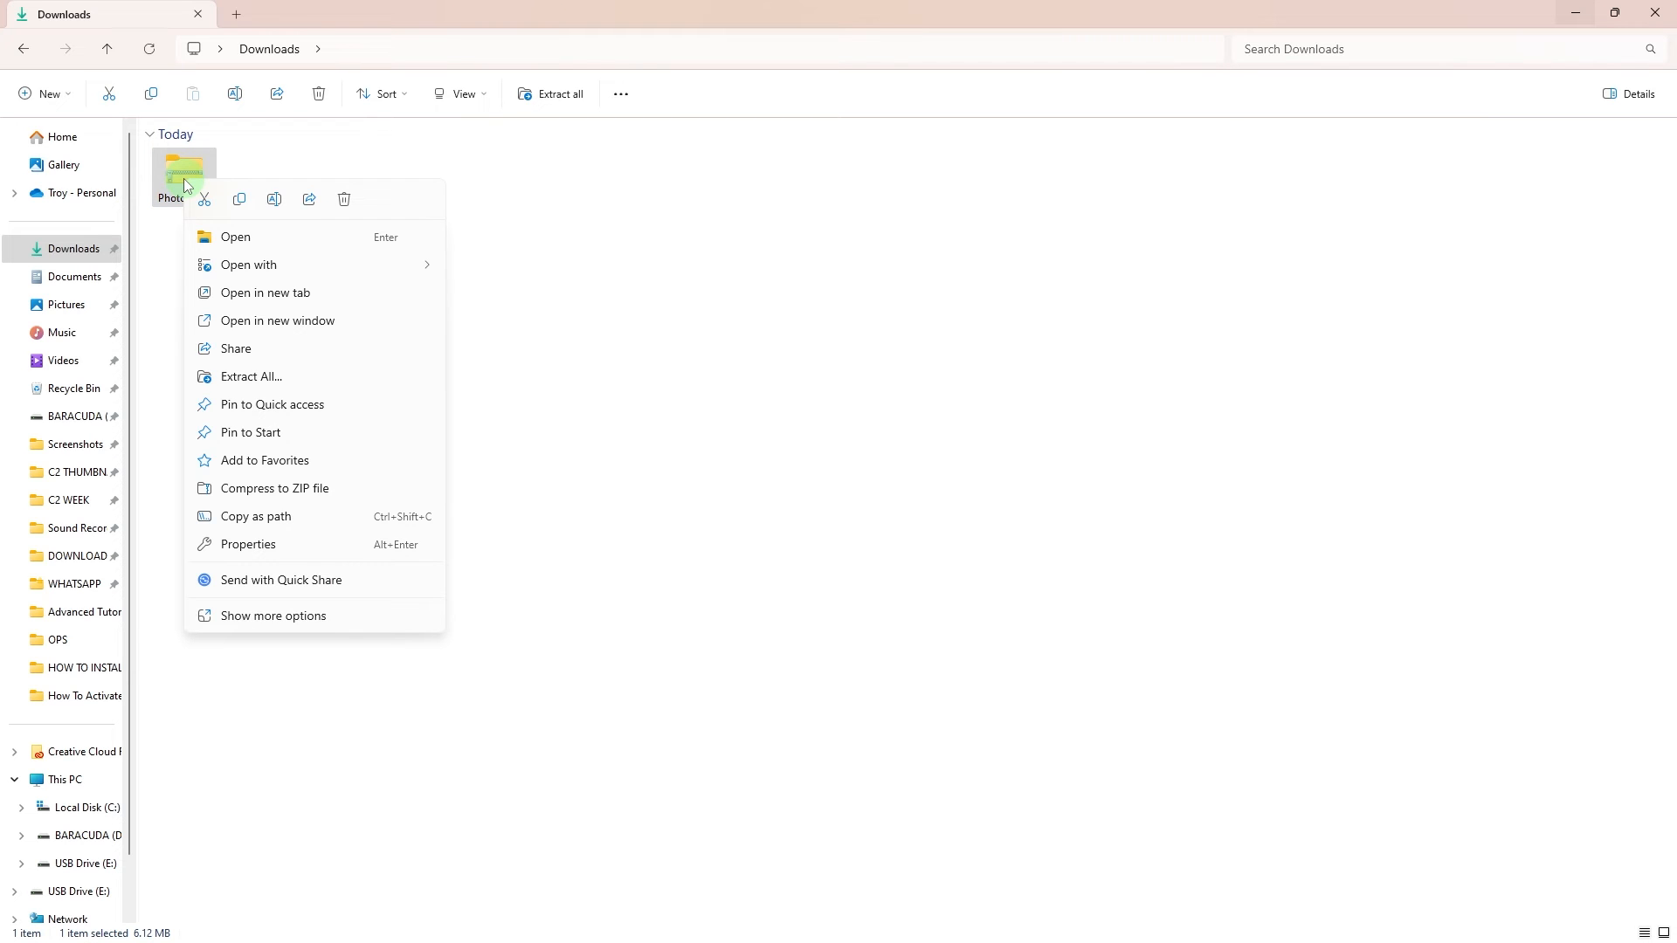
{"action": "mouse_move", "coordinate": [240, 200]}
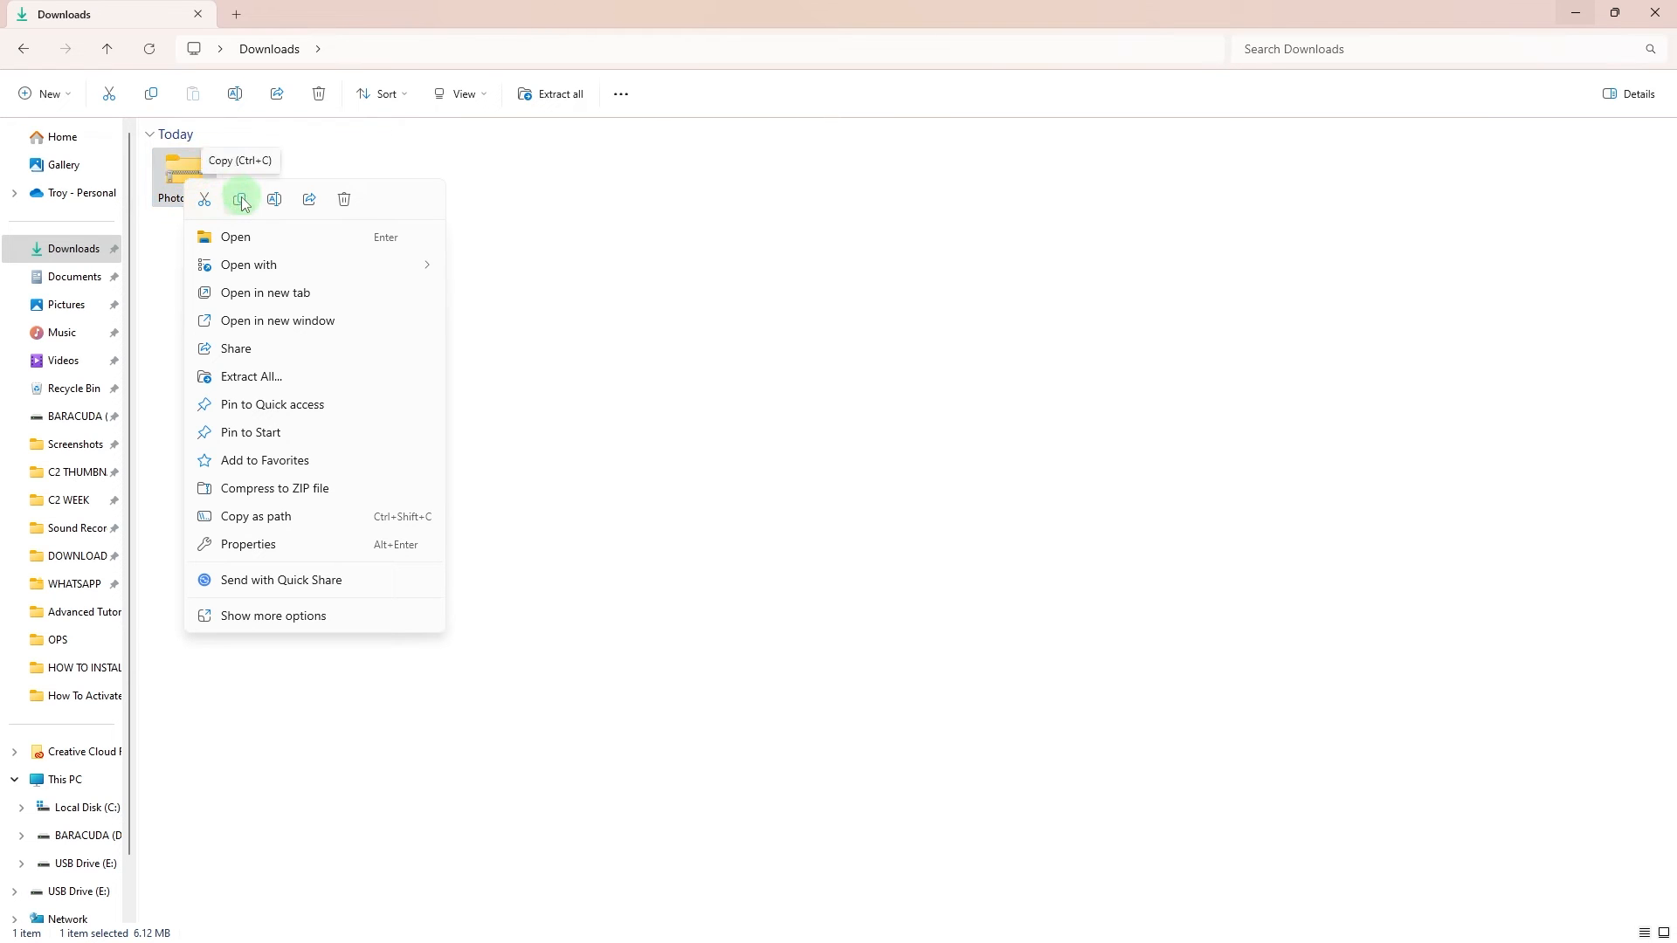
{"action": "left_click", "coordinate": [240, 198]}
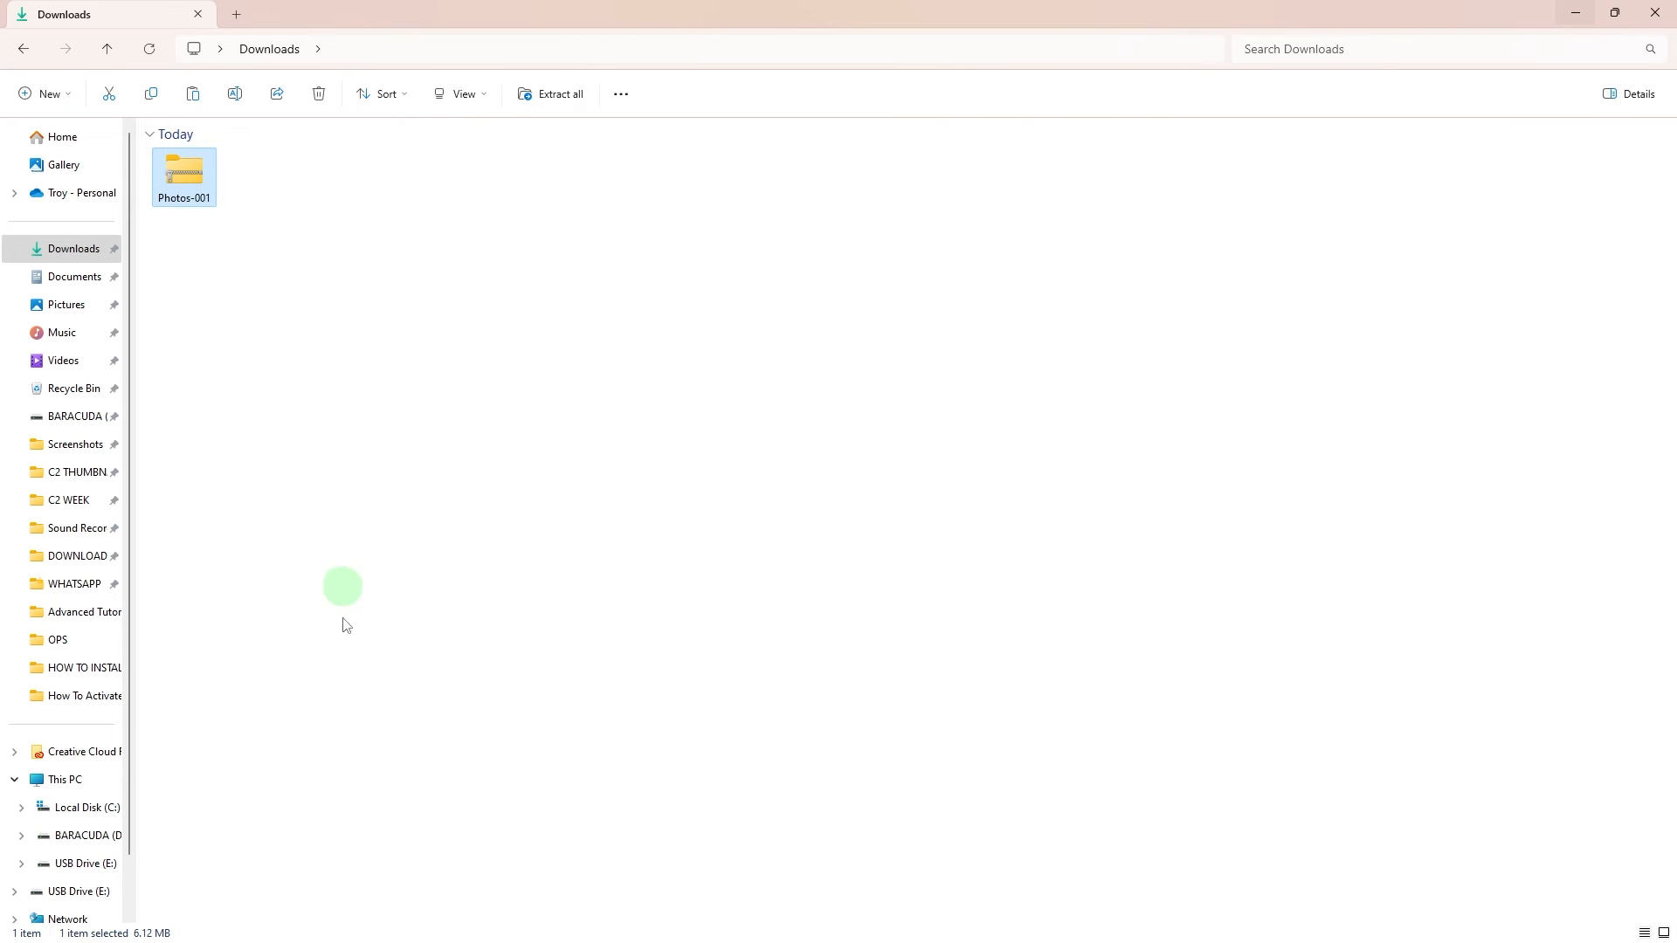
Step: Paste the copied Photos-001 zip into USB Drive (E:)
{"action": "left_click", "coordinate": [68, 885]}
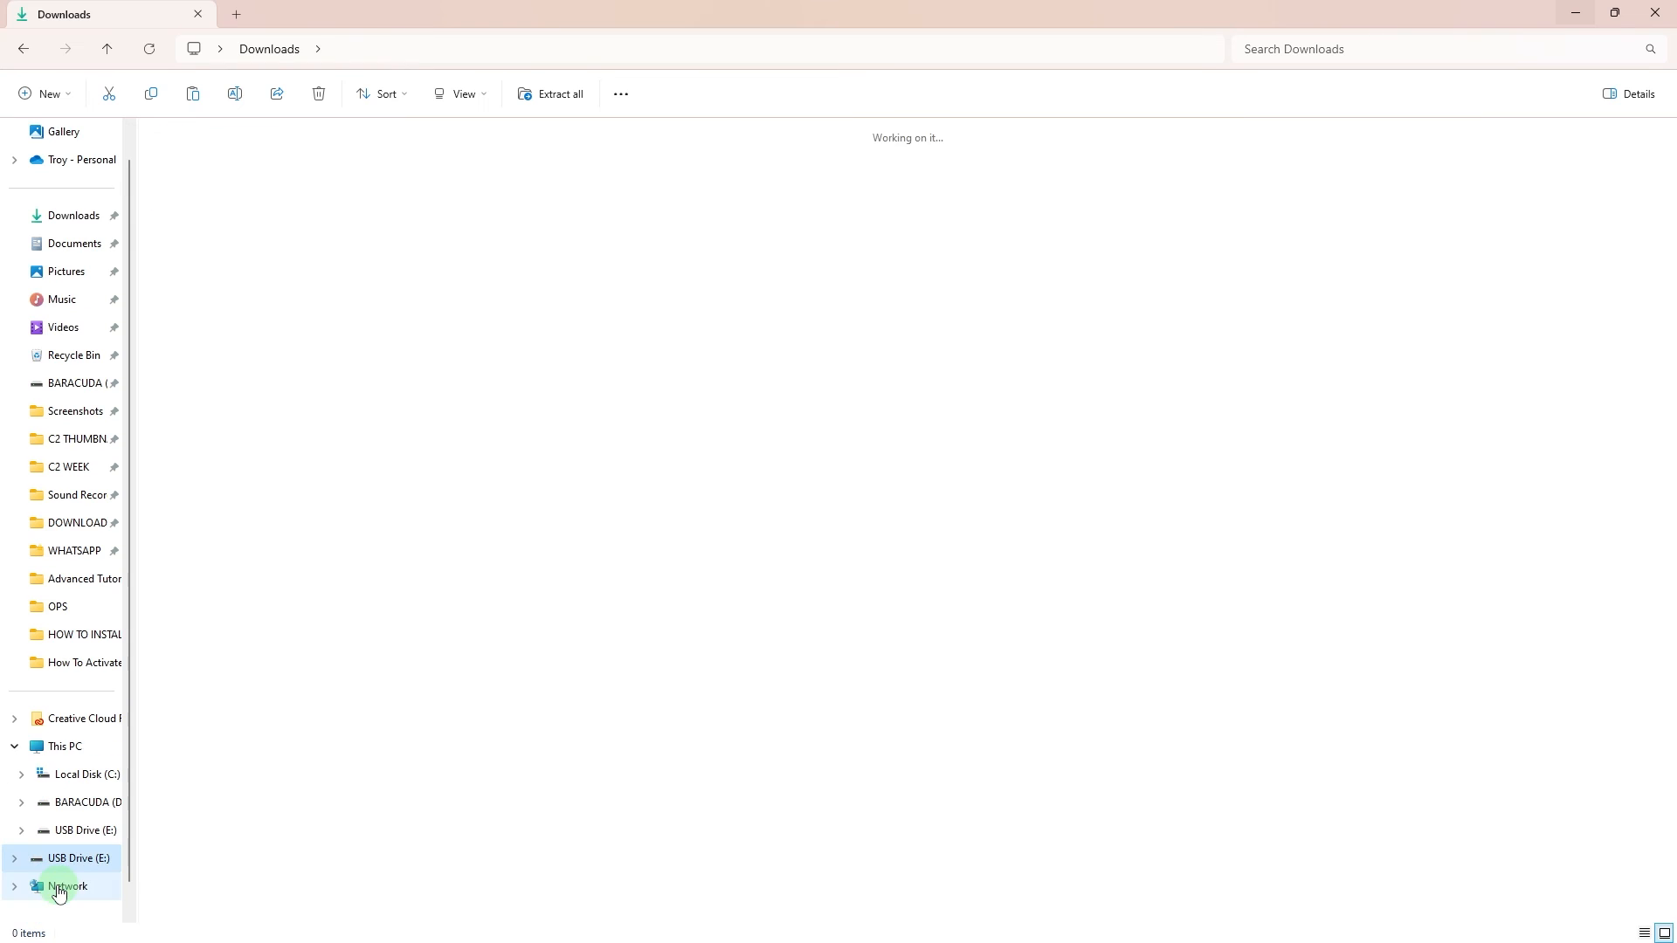
{"action": "left_click", "coordinate": [72, 860]}
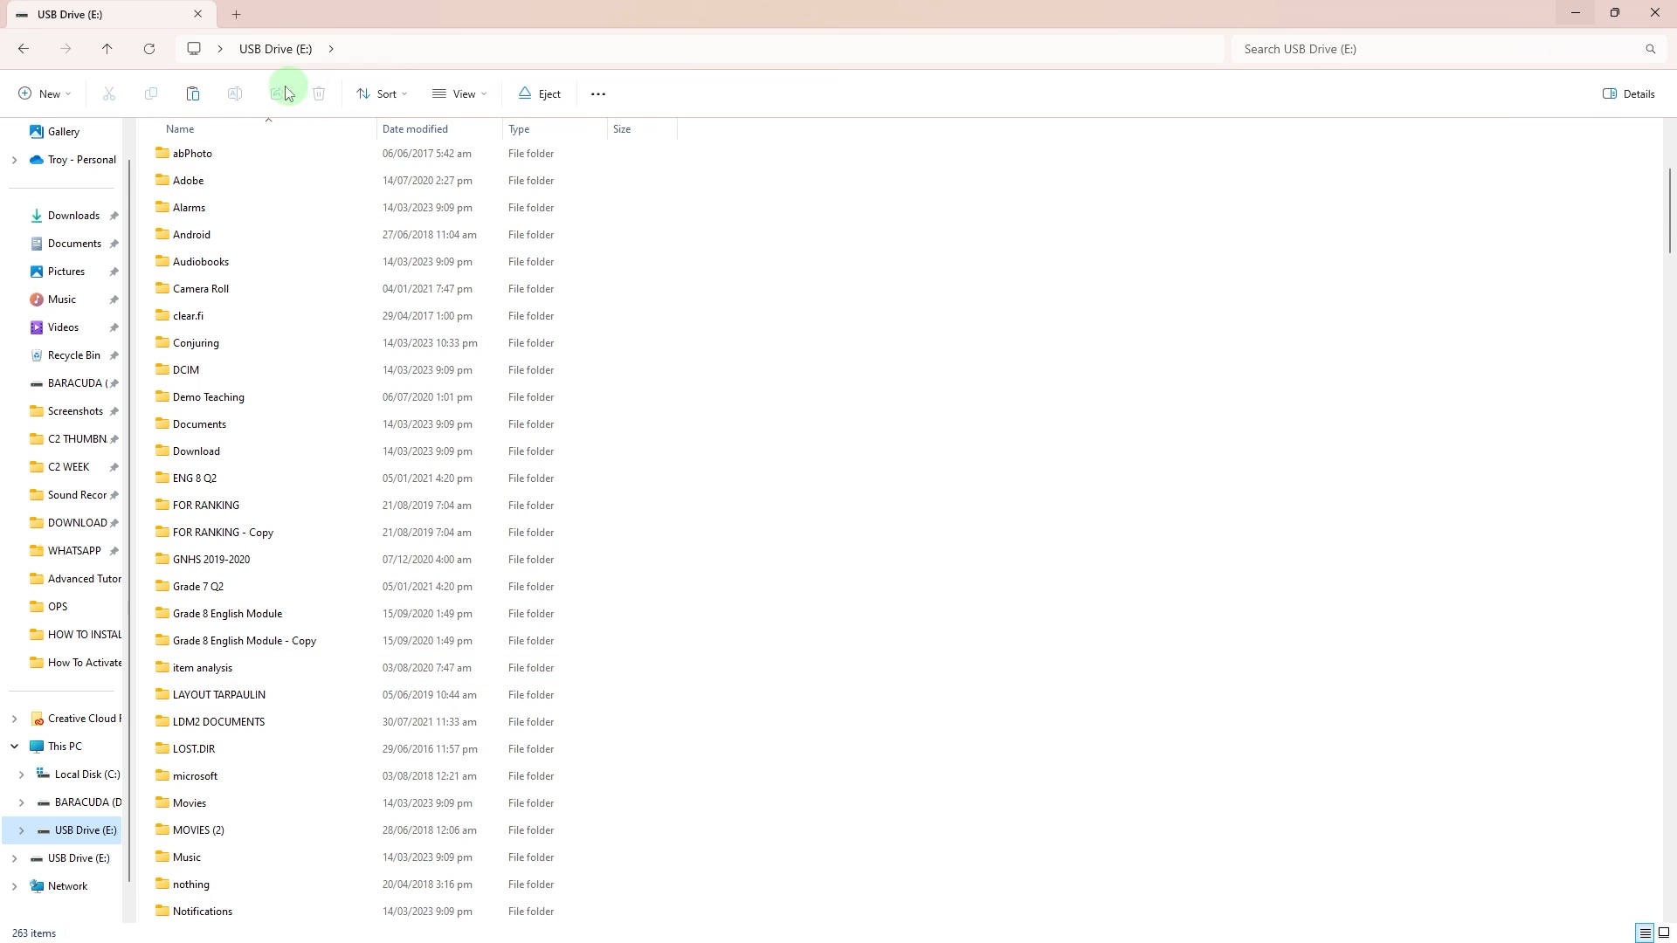
{"action": "mouse_move", "coordinate": [193, 94]}
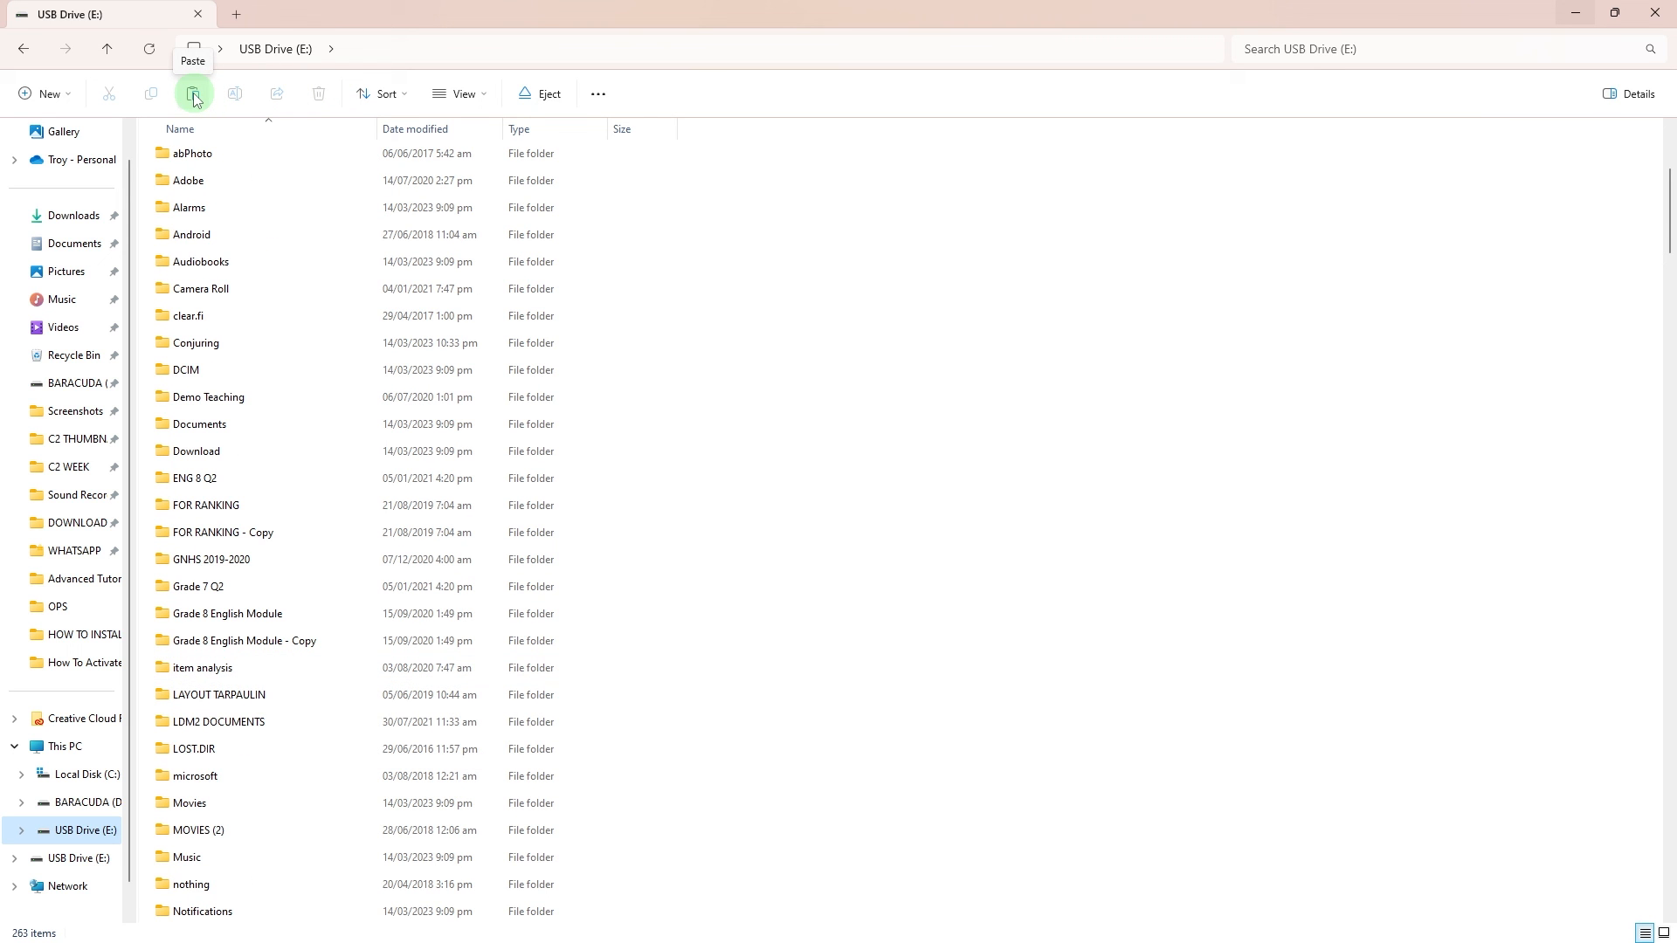
{"action": "left_click", "coordinate": [193, 94]}
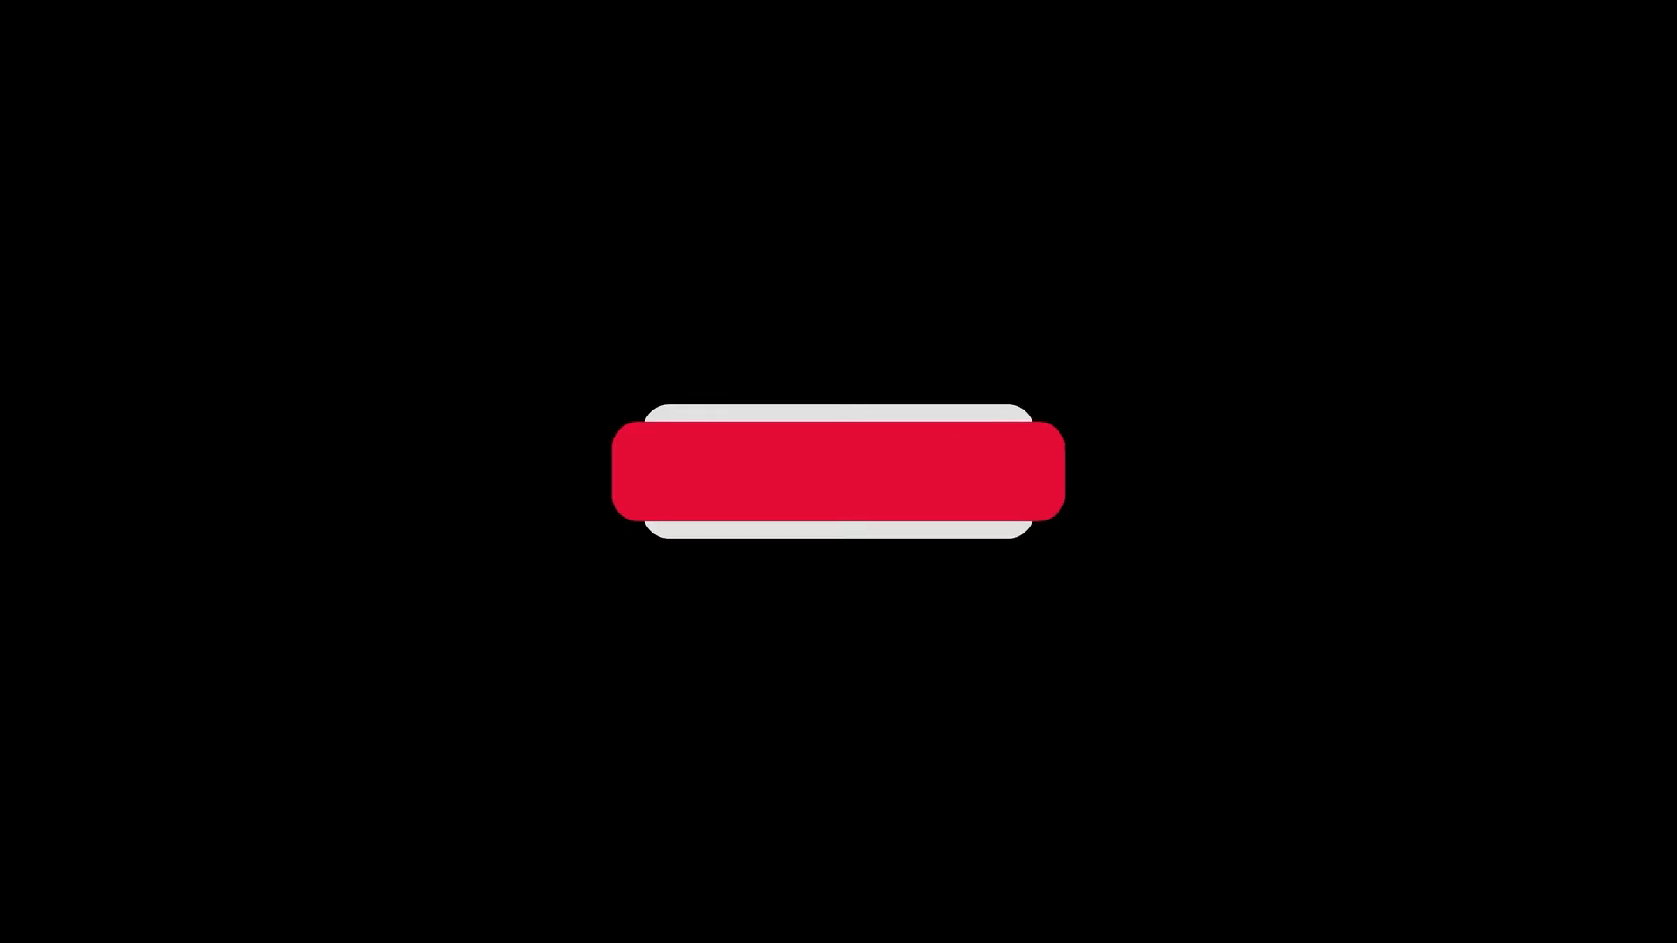
{"action": "left_click", "coordinate": [837, 479]}
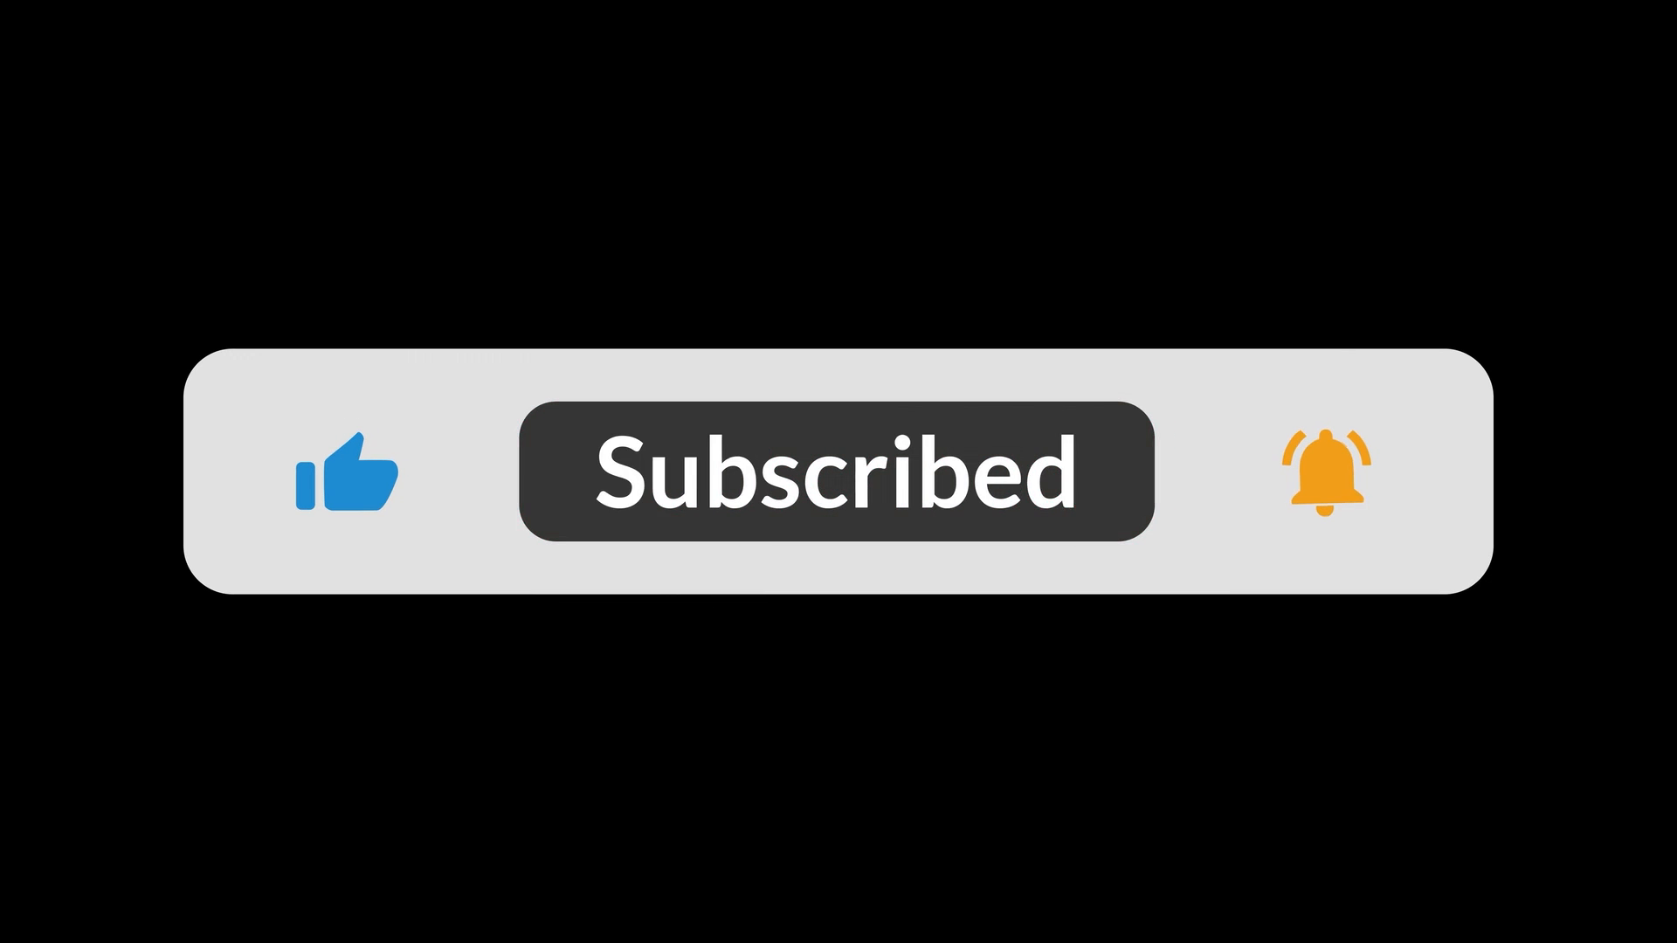